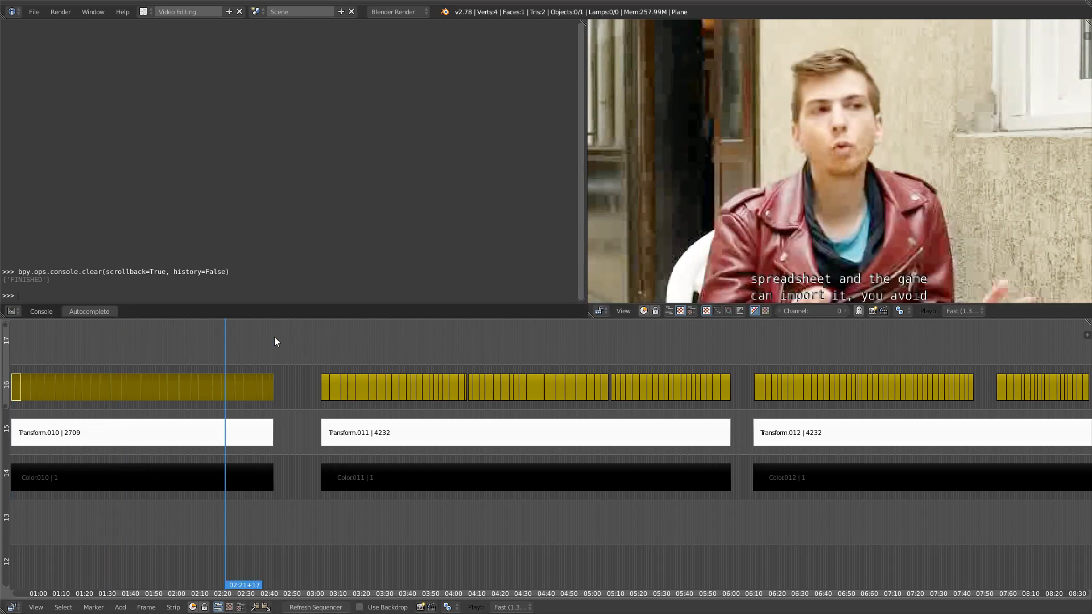
- Move the playhead earlier in the sequencer and undo the last two changes
left_click(112, 593)
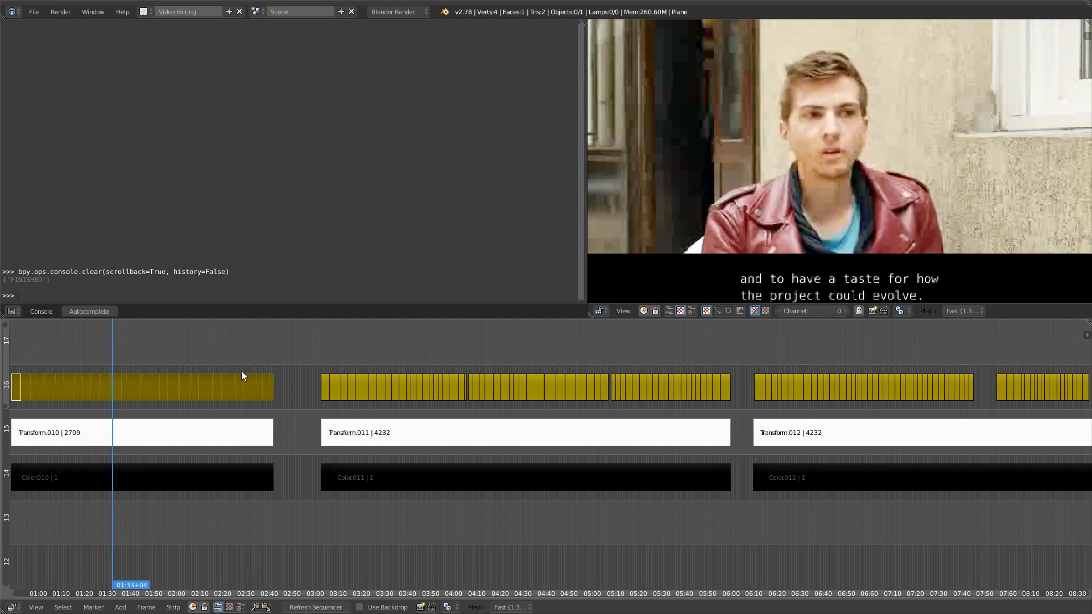
mouse_move(36, 412)
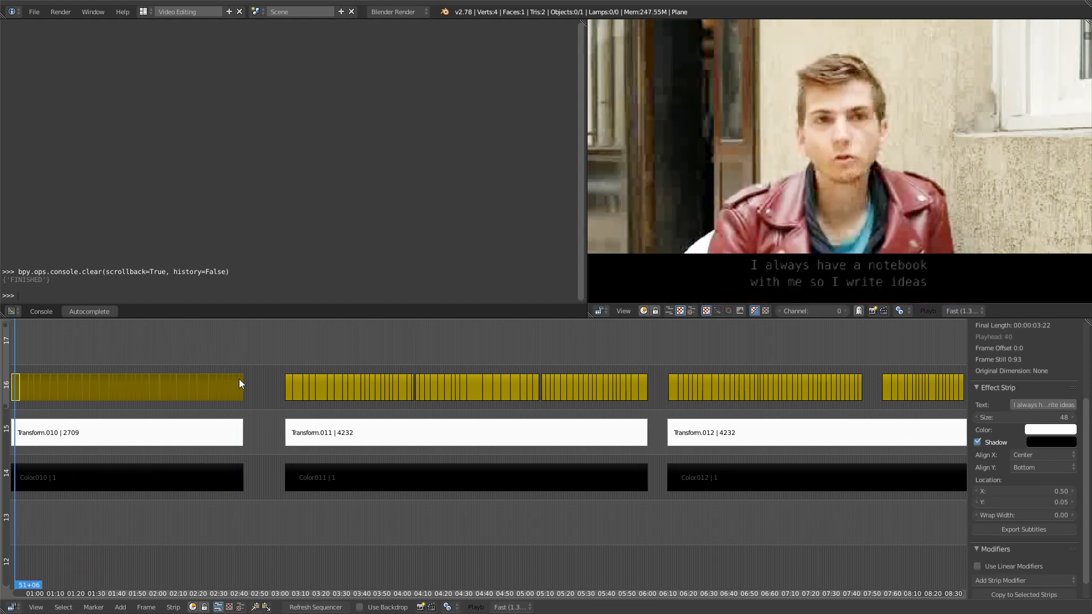
key("ctrl+z")
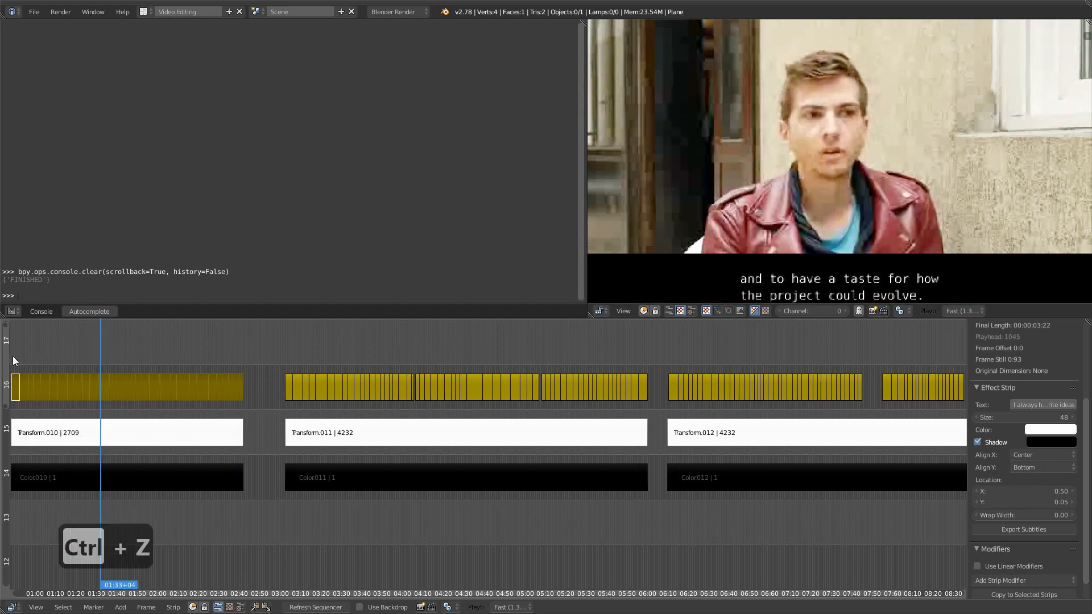
key("ctrl+z")
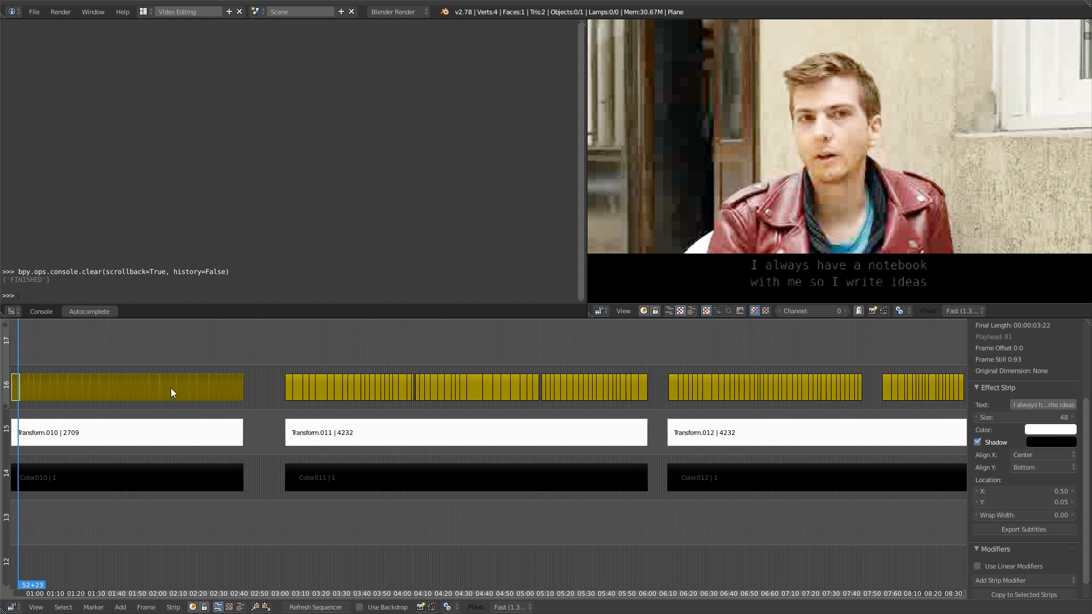
mouse_move(354, 408)
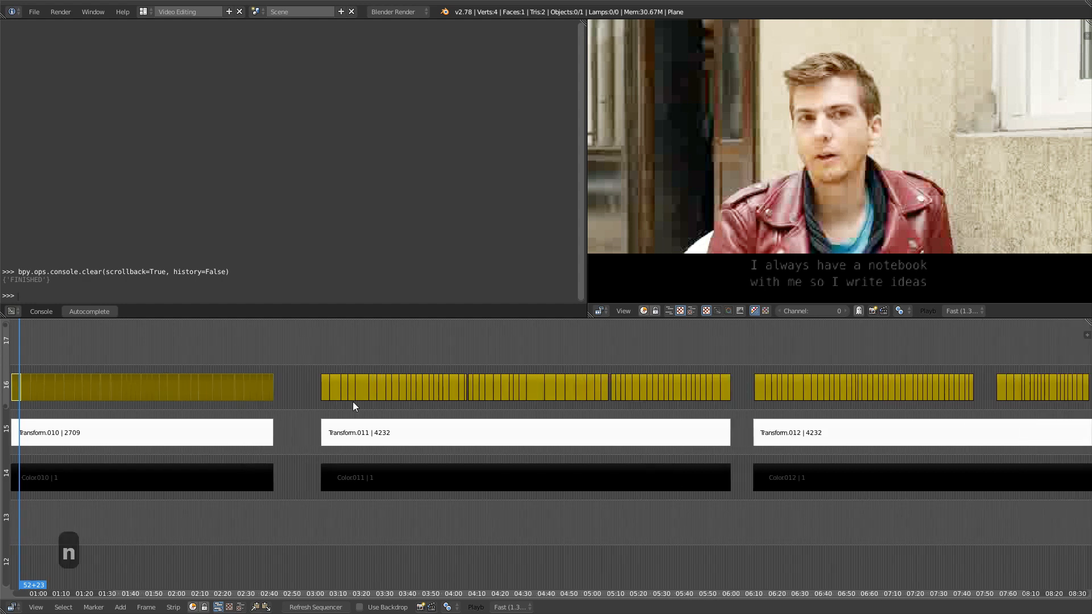
mouse_move(848, 382)
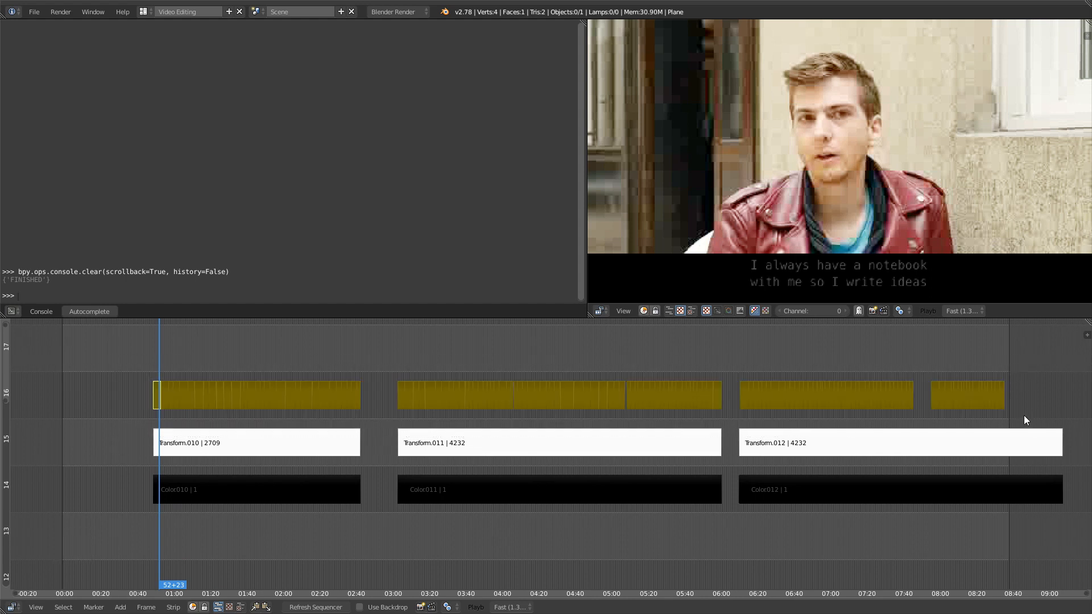
mouse_move(324, 301)
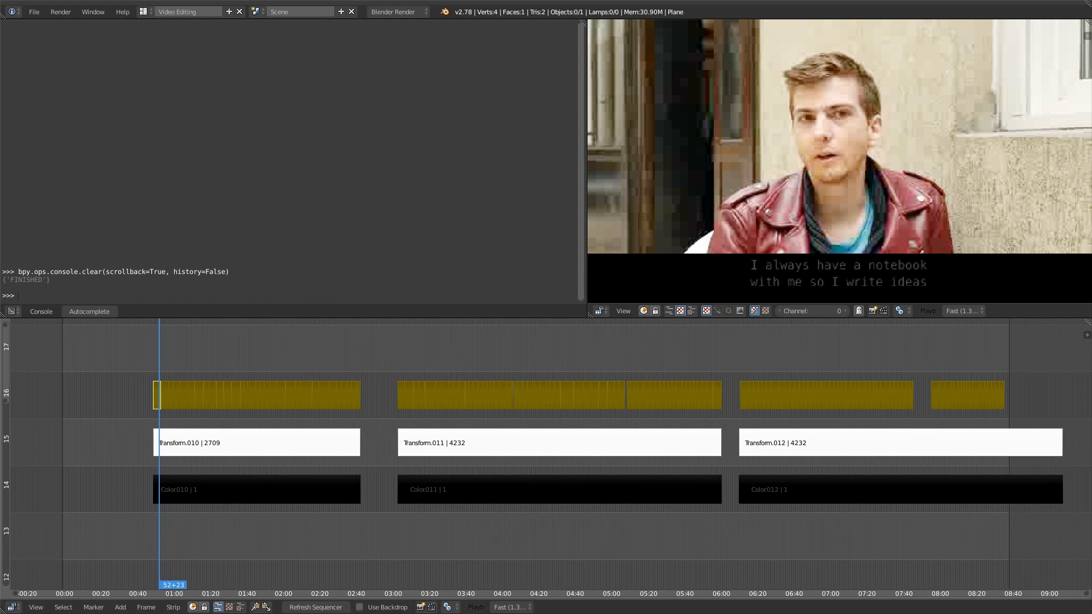
left_click(11, 312)
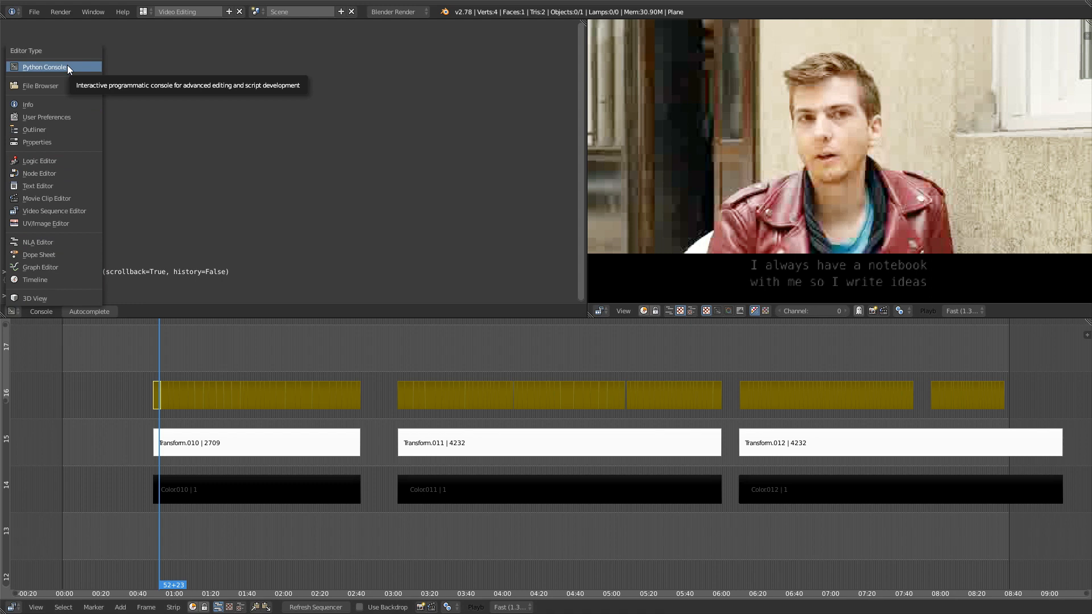
left_click(44, 67)
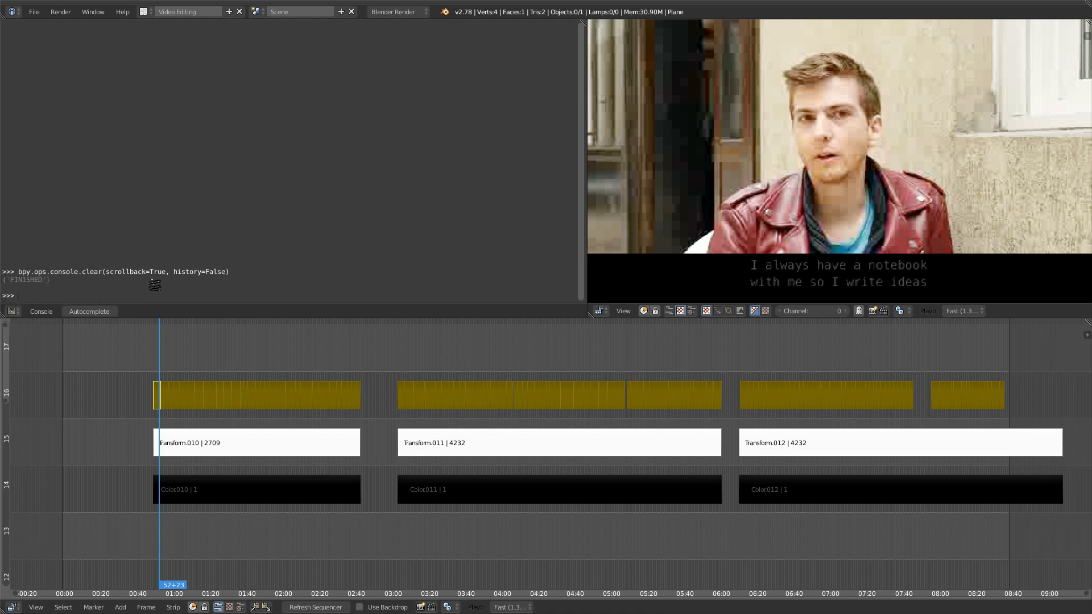
mouse_move(338, 194)
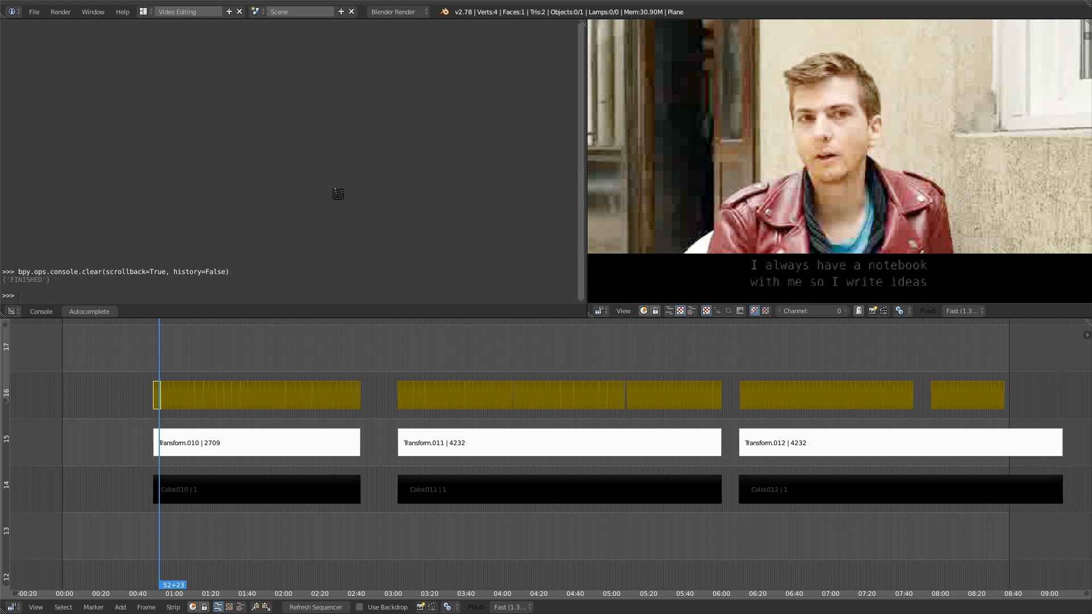
- Run 'import bpy' in the Python console
type("i")
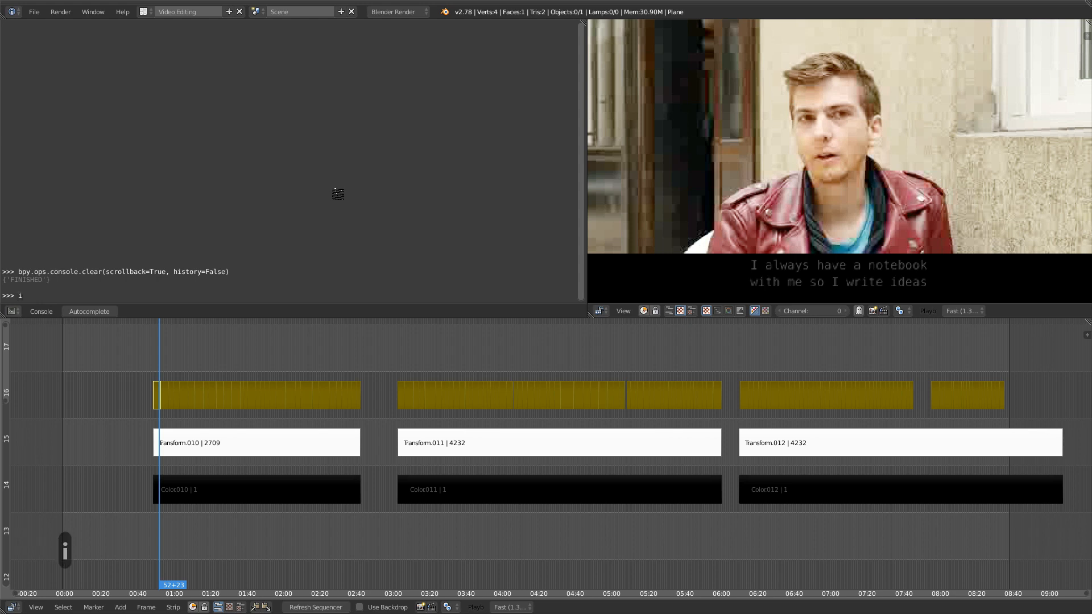
type("mport bpy")
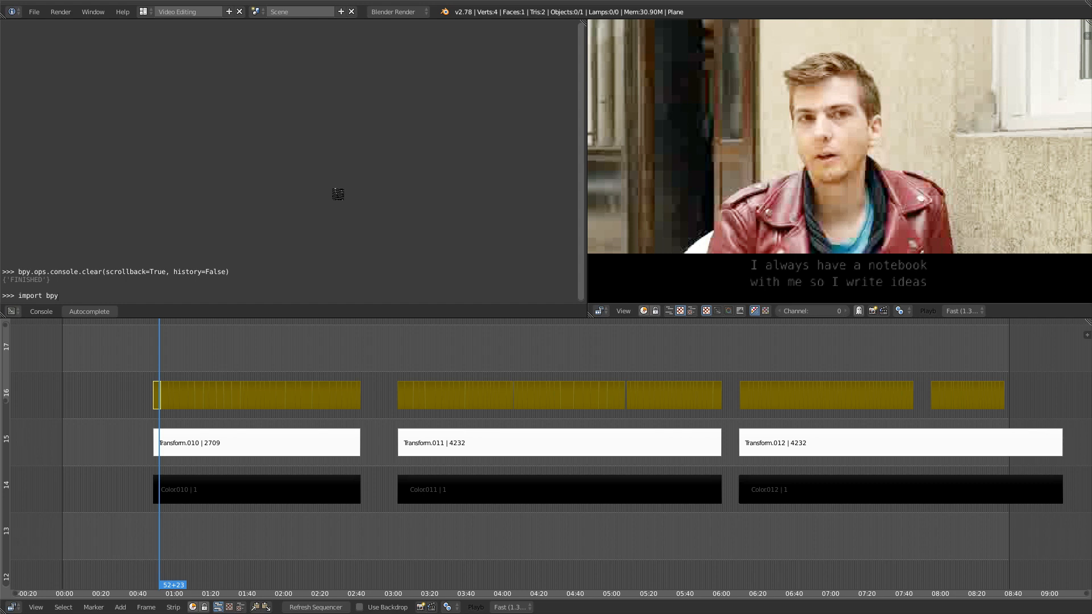
key("enter")
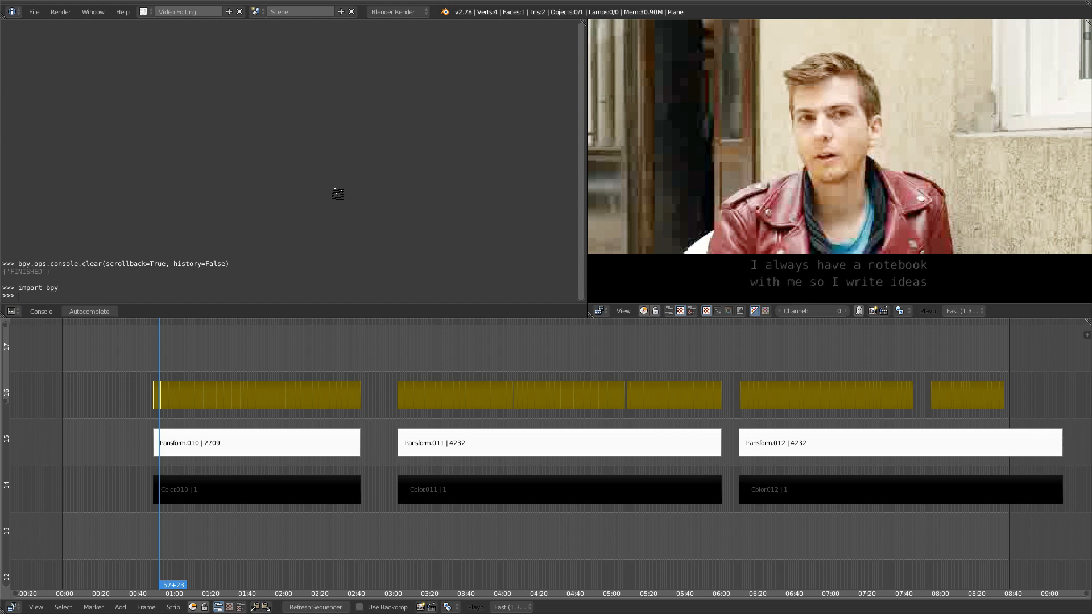
- Write 'for s in bpy.context.sele' and list the autocomplete suggestions for it
type("for")
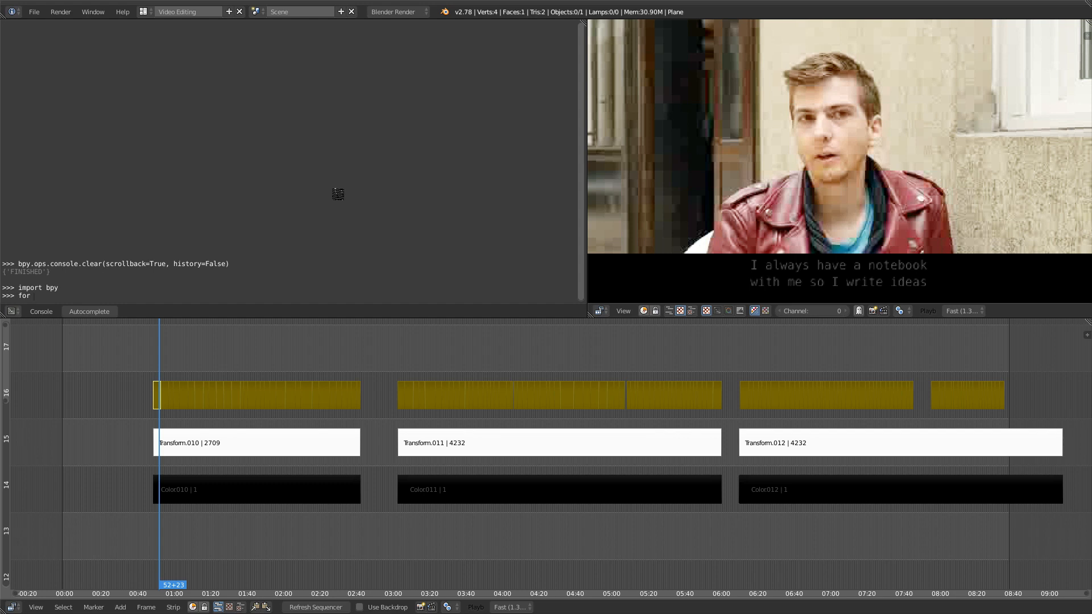
type("s in")
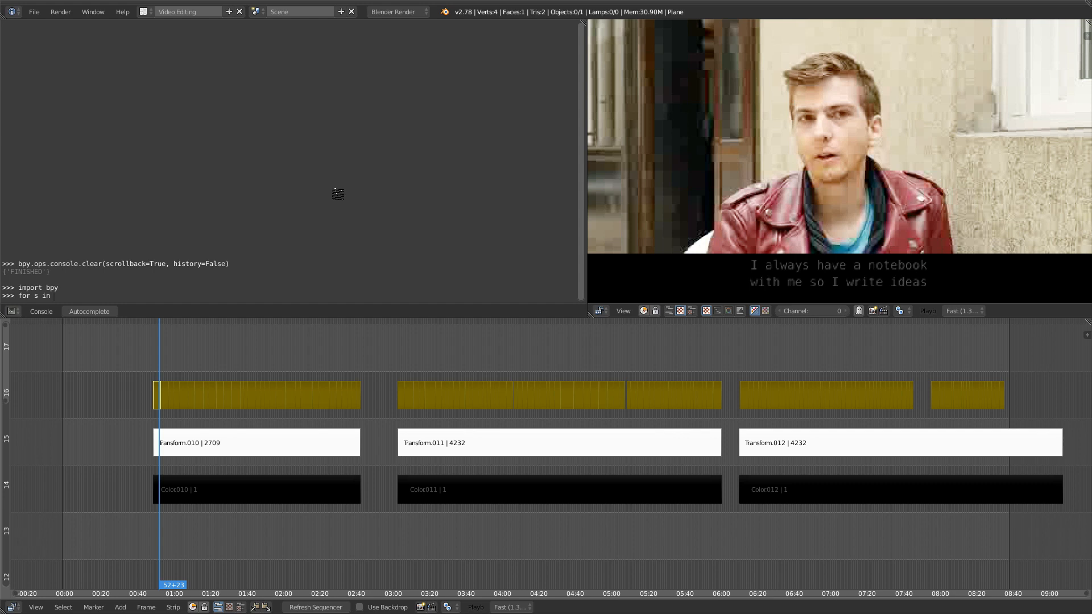
type("bpy.")
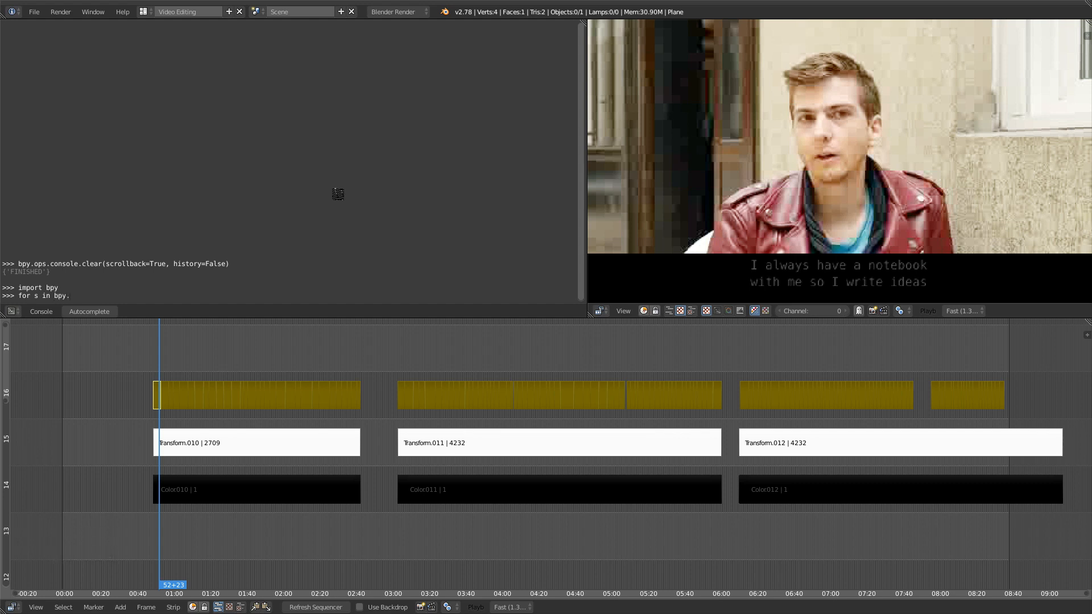
type("context")
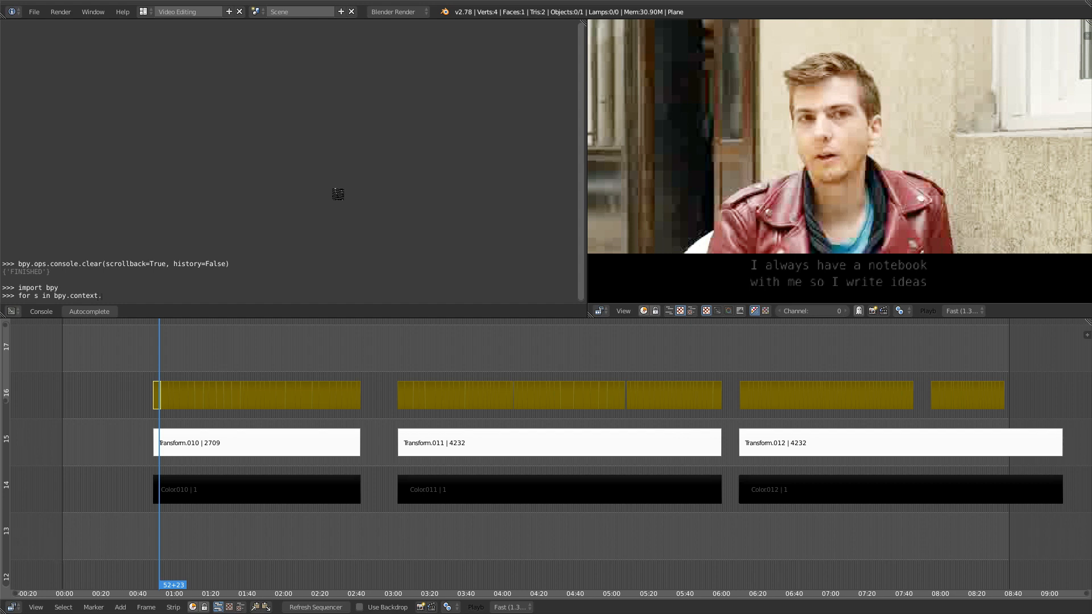
type(".sele")
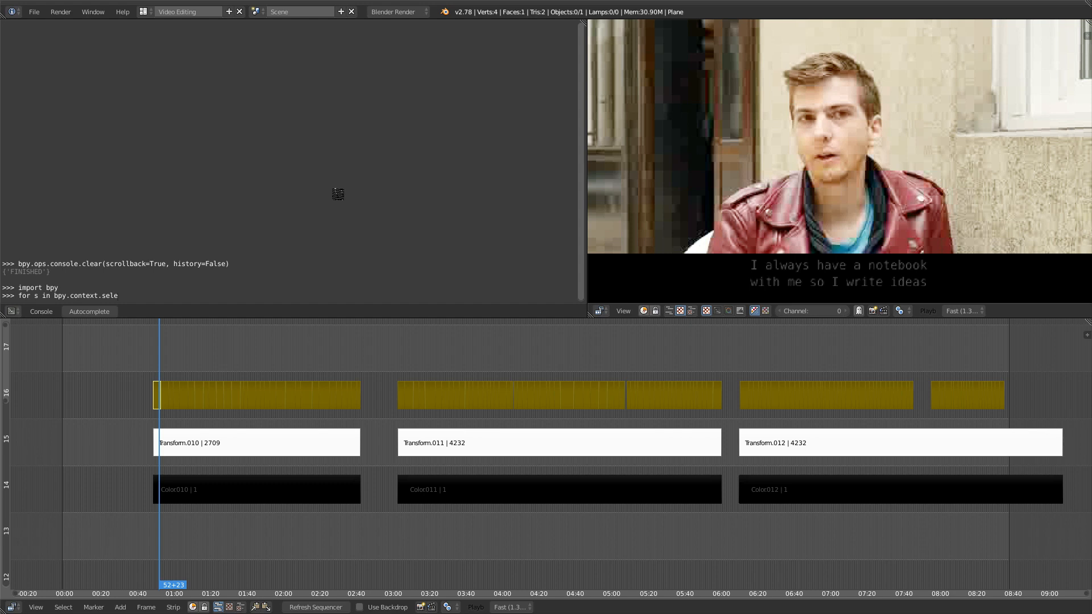
key("ctrl+space")
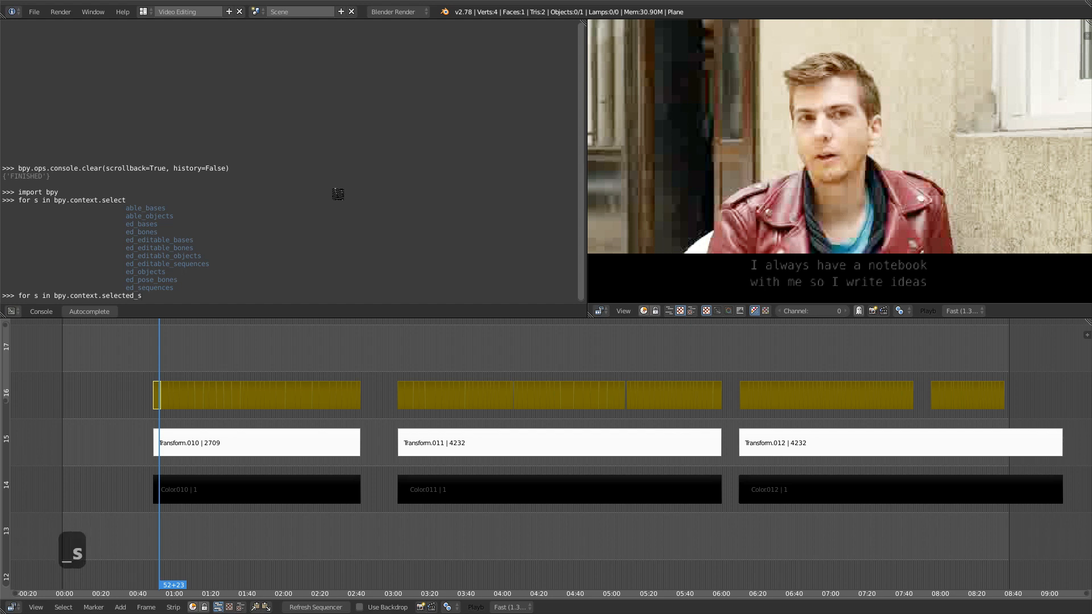
- Complete the header to 'for s in bpy.context.selected_sequences:' and start its body
key("ctrl+space")
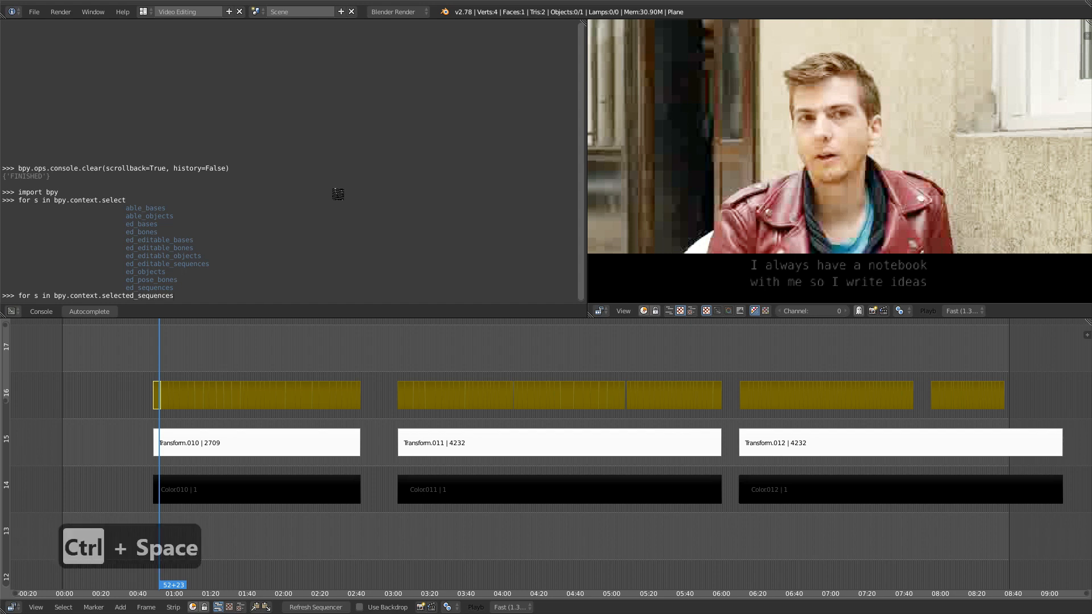
key("ctrl+space")
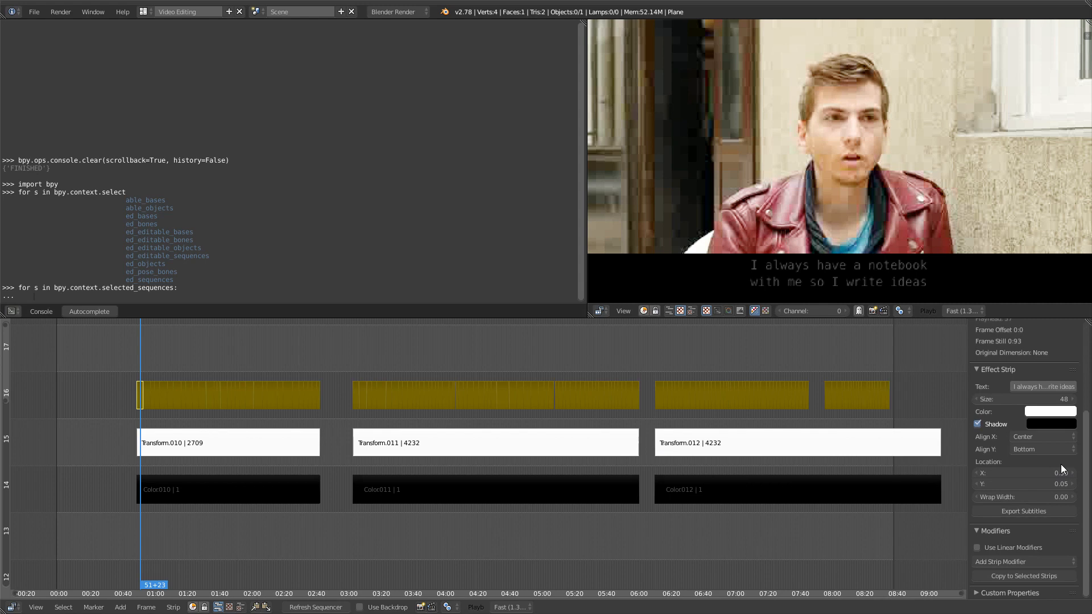
left_click(1024, 473)
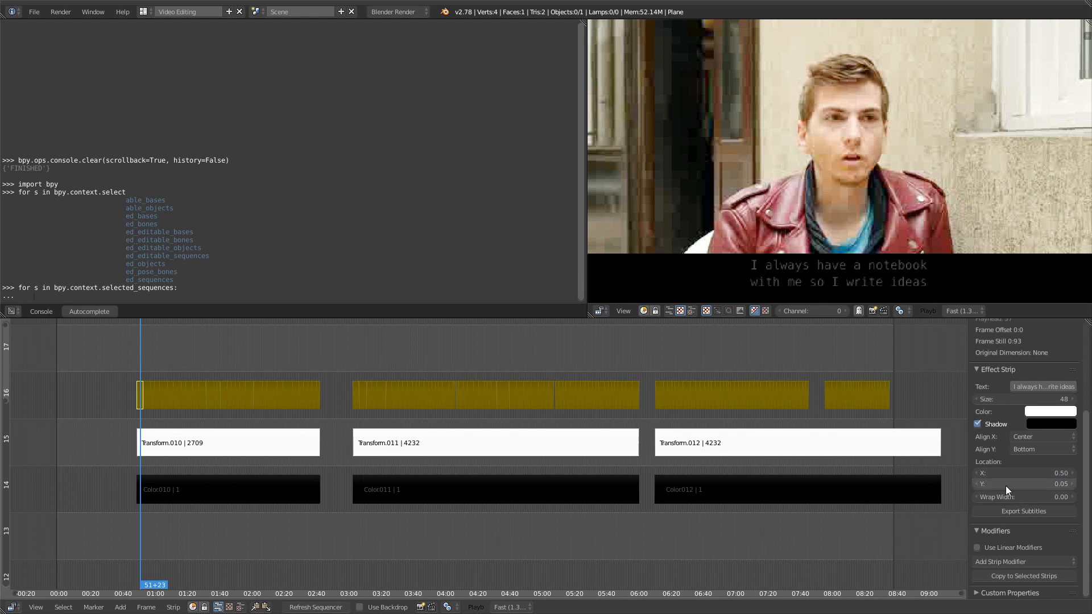
mouse_move(1004, 483)
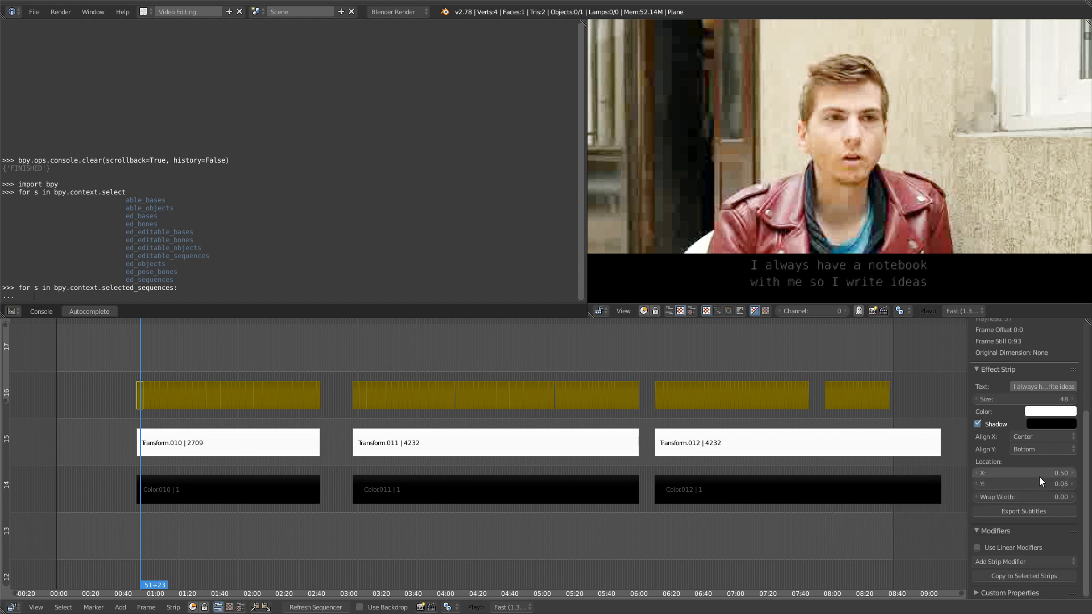
mouse_move(1023, 473)
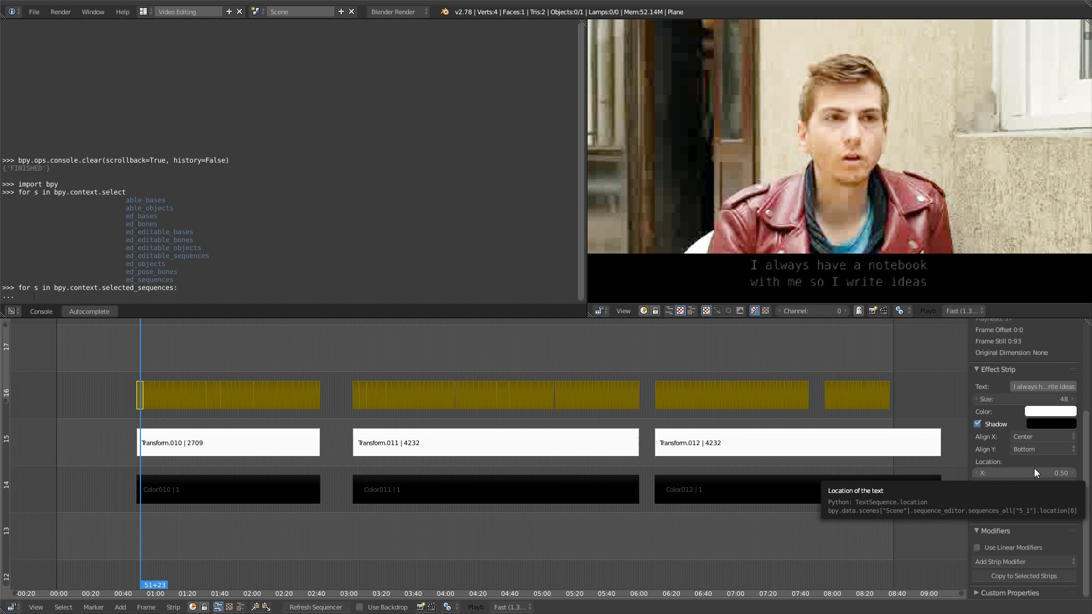
mouse_move(1044, 484)
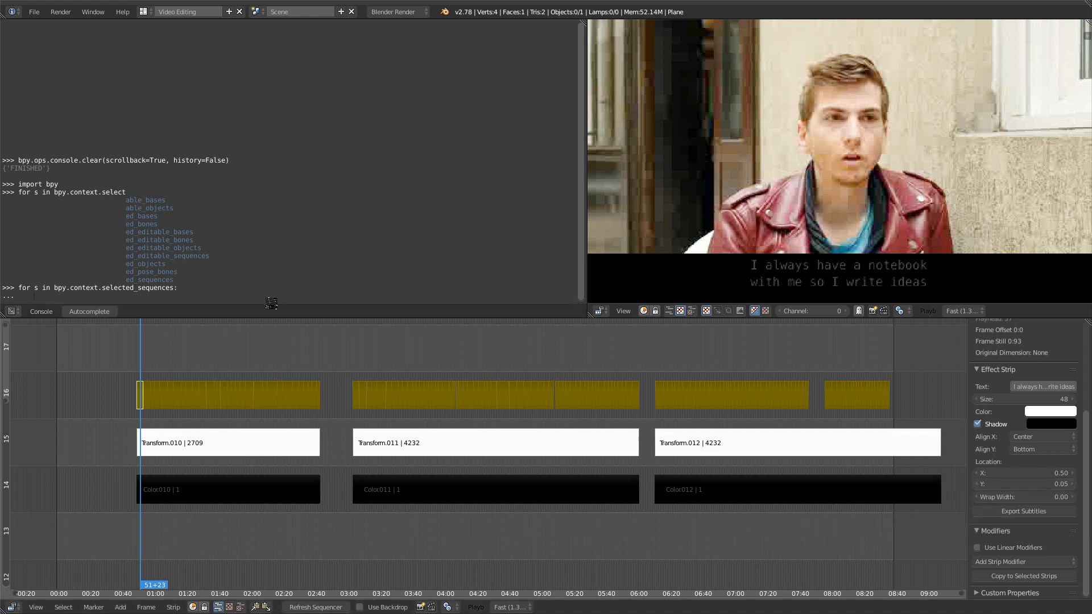
- Write the loop body 's.location[1] = 0.' to set each strip's vertical text position
type("s.")
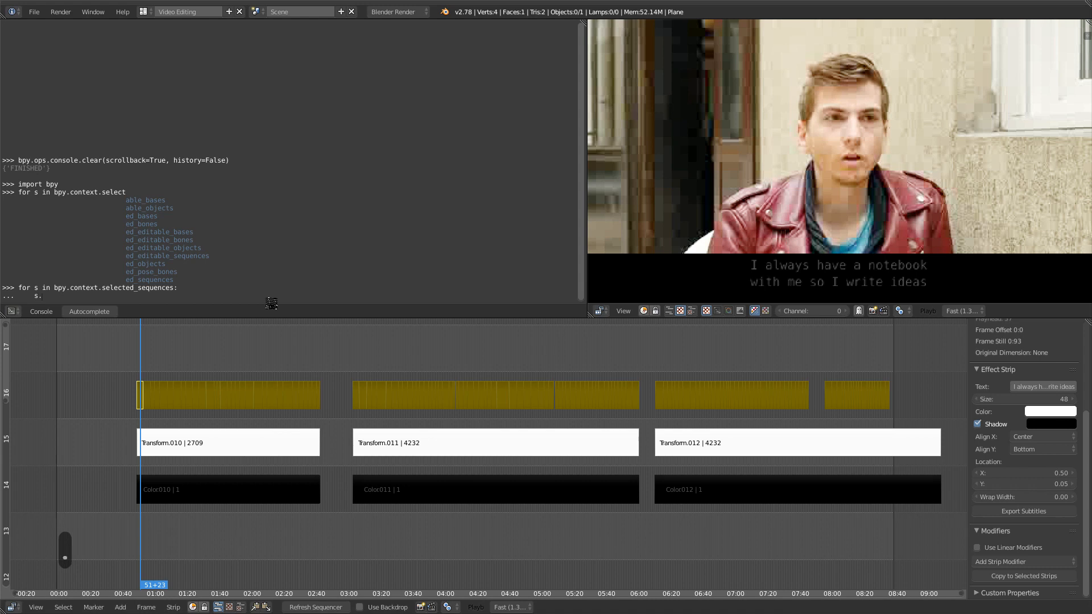
type("location")
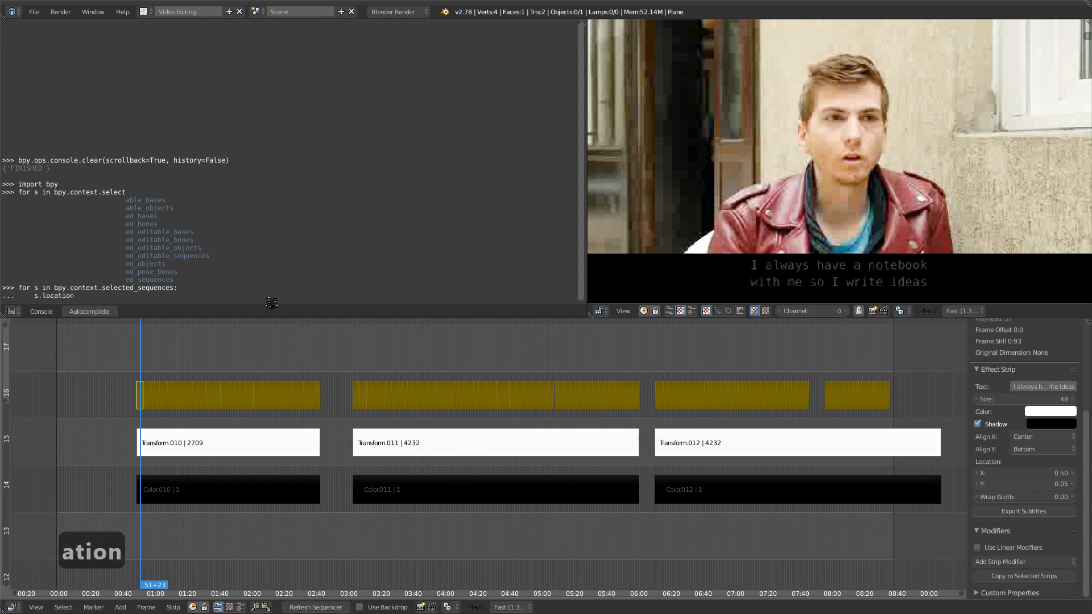
type("[1")
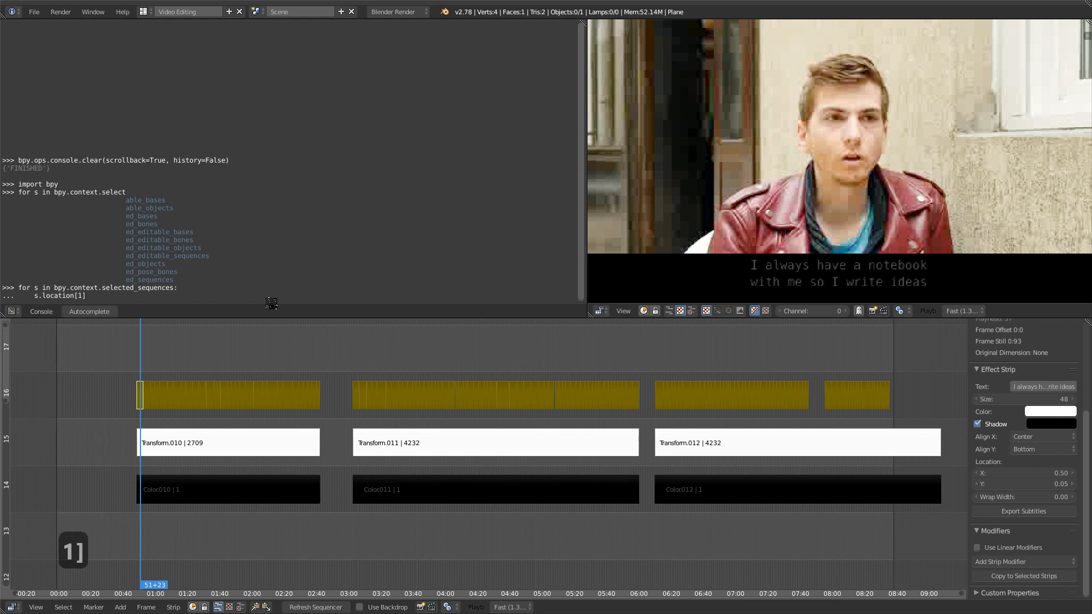
type("=")
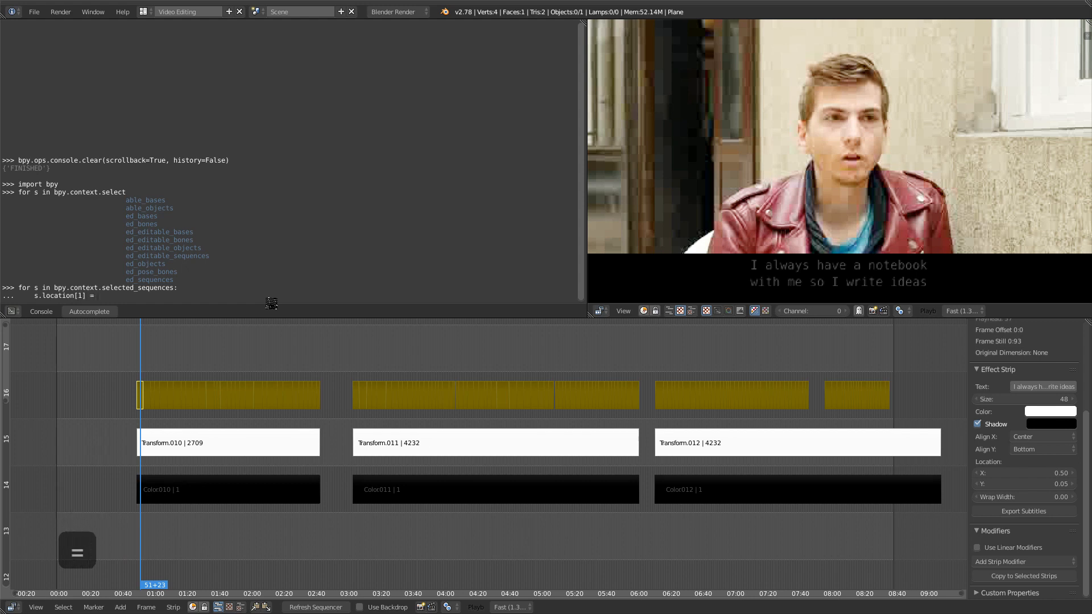
type("0.")
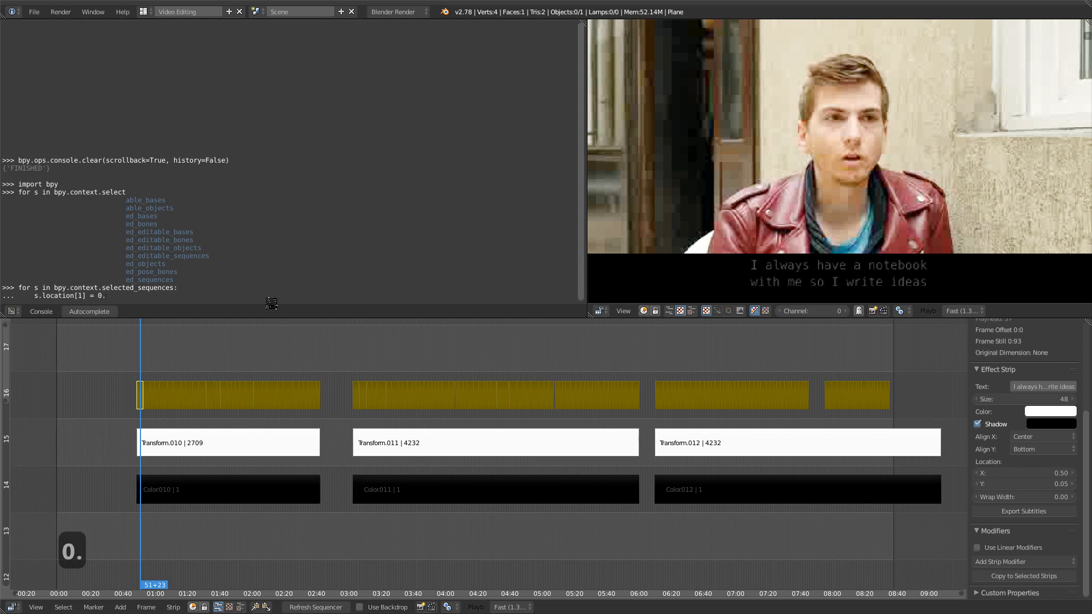